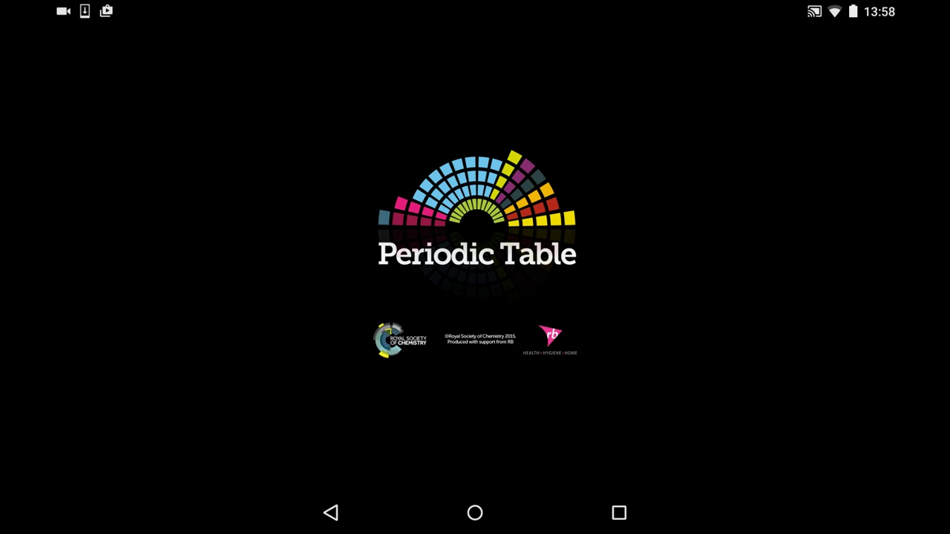
Dismiss the splash screen to reach the full periodic table with Hydrogen's summary
{"action": "left_click", "coordinate": [475, 268]}
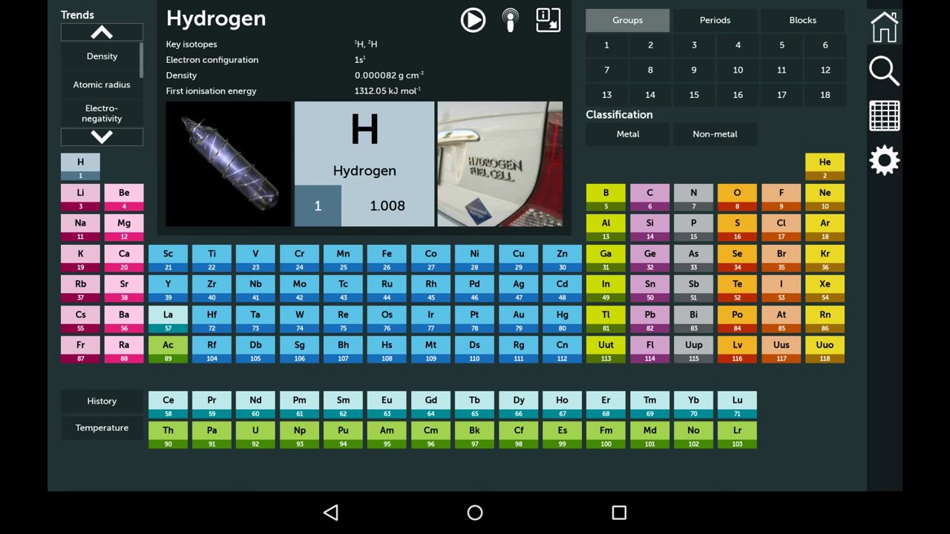
Compare the Density, Atomic radius and Electronegativity trends, then clear back to the periods view
{"action": "left_click", "coordinate": [101, 56]}
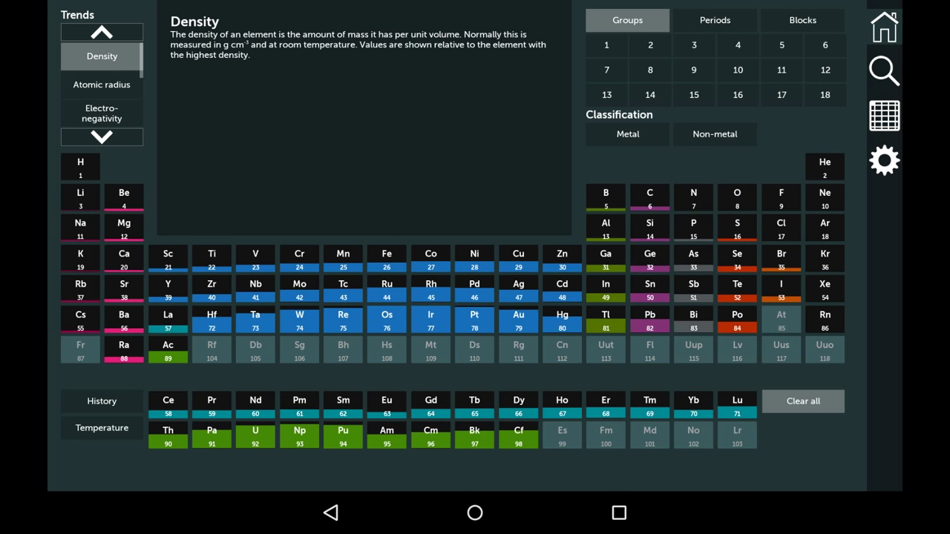
{"action": "left_click", "coordinate": [102, 85]}
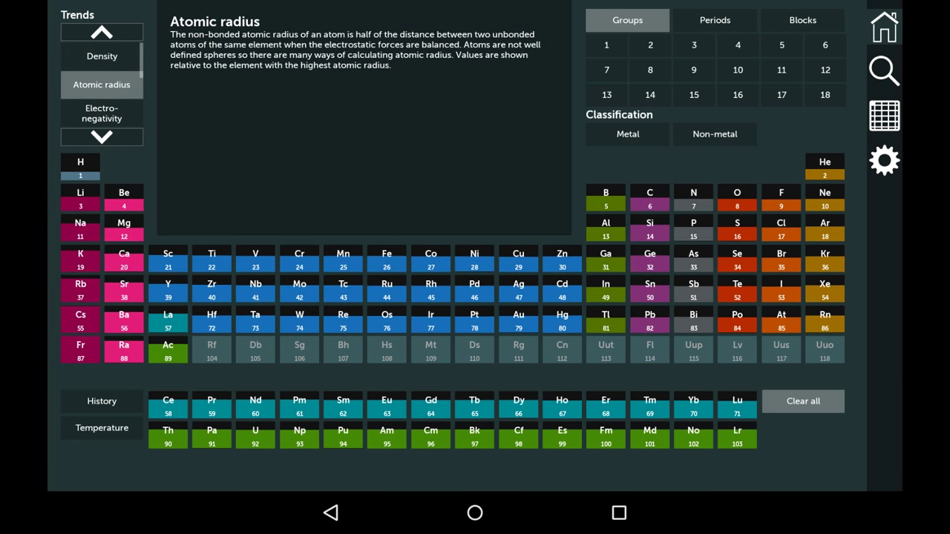
{"action": "left_click", "coordinate": [102, 113]}
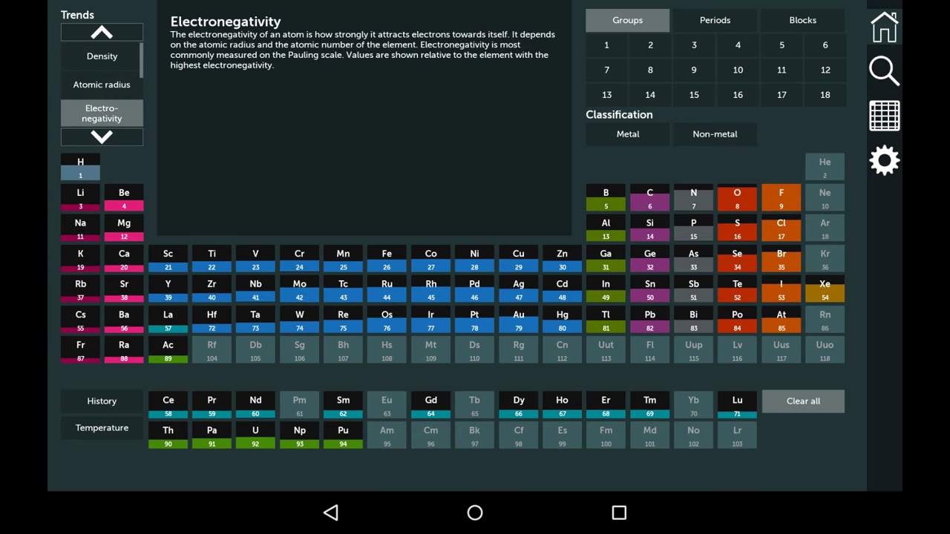
{"action": "left_click", "coordinate": [80, 166]}
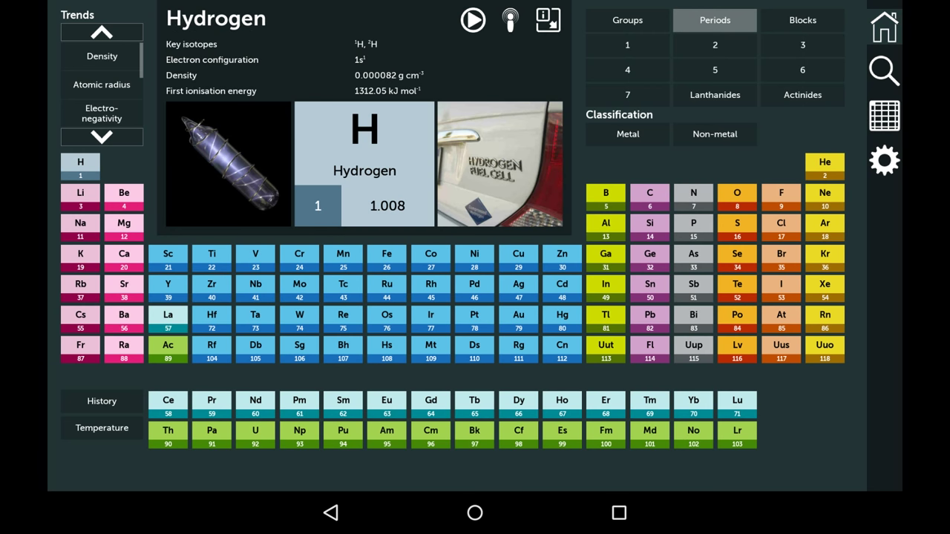
Colour elements by state, raising the temperature slider through 3423°C to 5001°C
{"action": "left_click", "coordinate": [101, 428]}
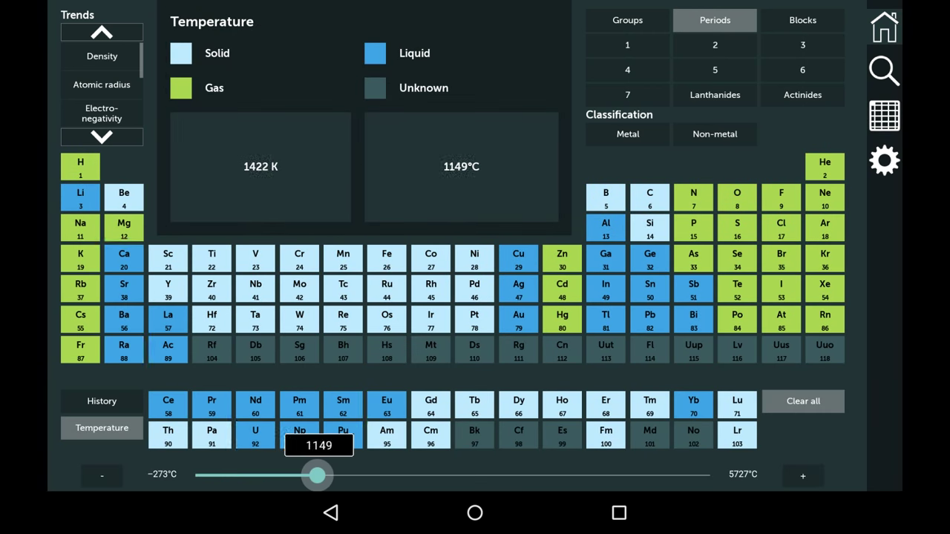
{"action": "left_click_drag", "start_coordinate": [317, 475], "coordinate": [512, 475]}
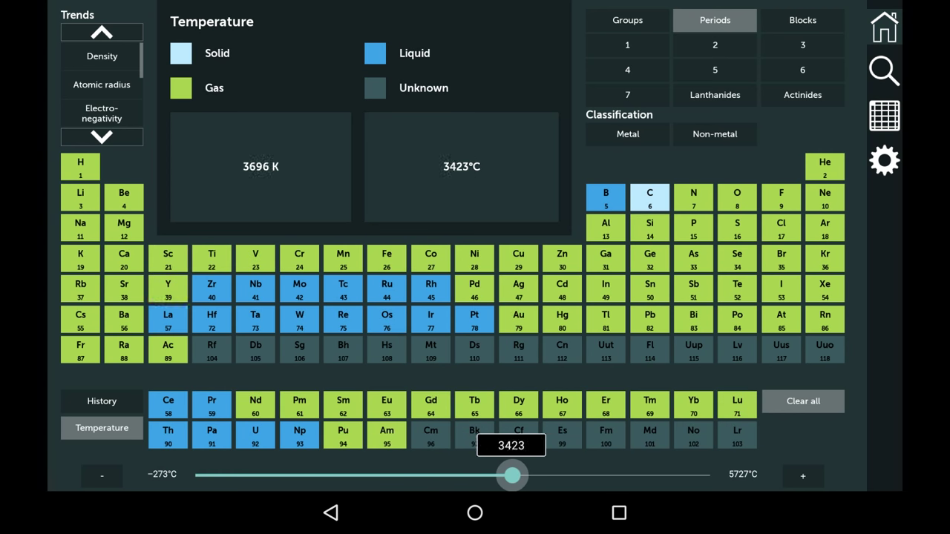
{"action": "left_click_drag", "start_coordinate": [511, 475], "coordinate": [646, 475]}
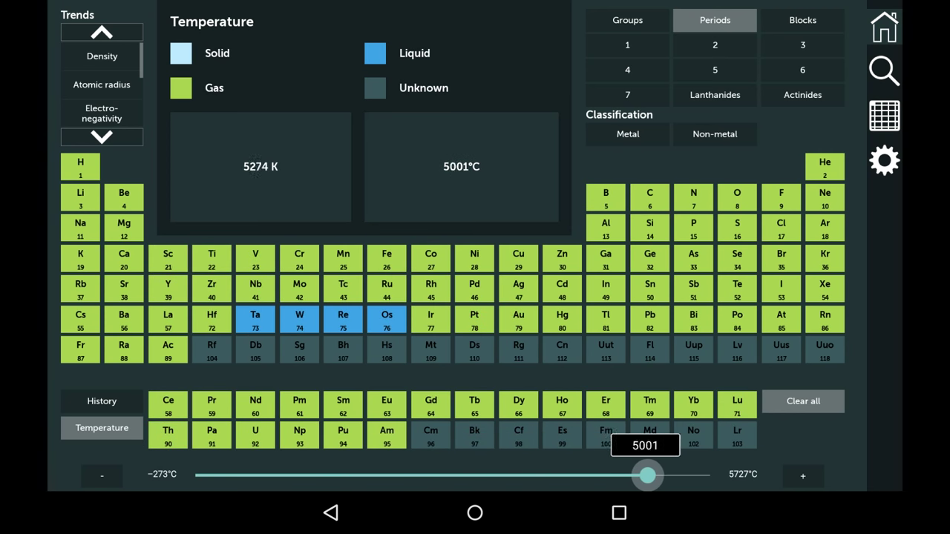
Advance the History year slider through AD1735 and AD1898 to AD2015
{"action": "left_click", "coordinate": [101, 401]}
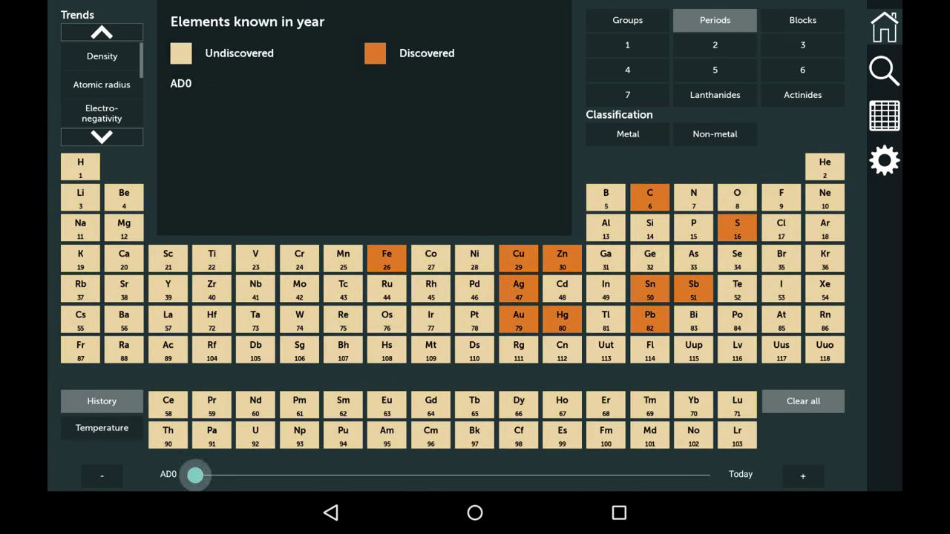
{"action": "left_click_drag", "start_coordinate": [195, 475], "coordinate": [637, 475]}
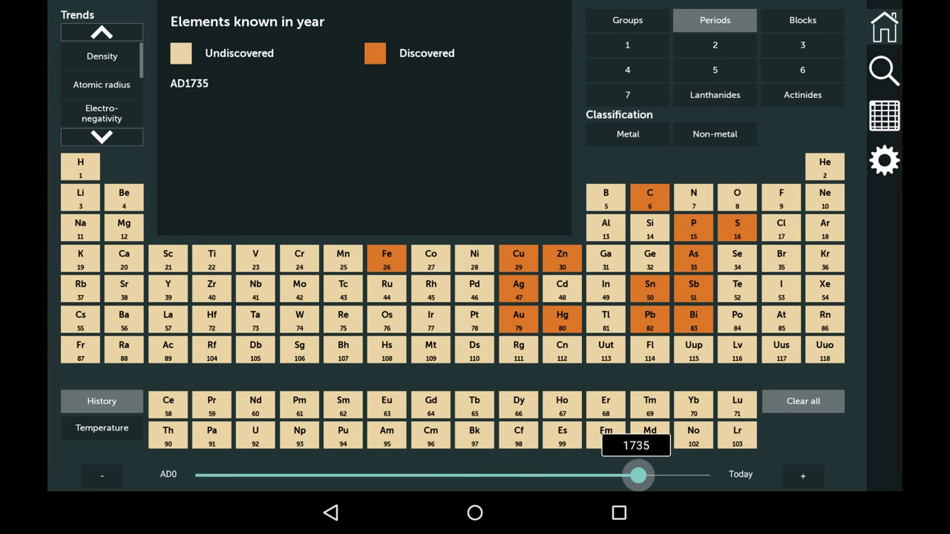
{"action": "left_click_drag", "start_coordinate": [637, 475], "coordinate": [679, 476]}
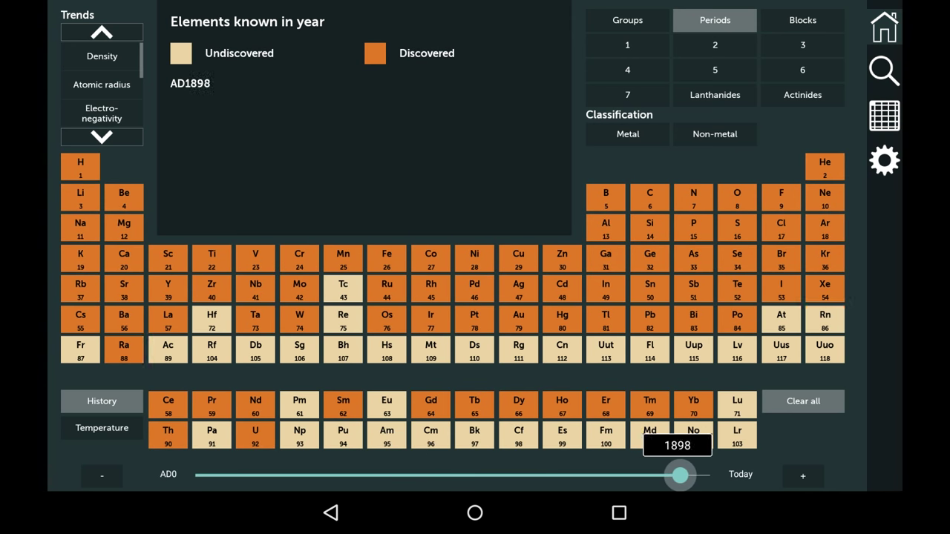
{"action": "left_click_drag", "start_coordinate": [679, 474], "coordinate": [712, 475]}
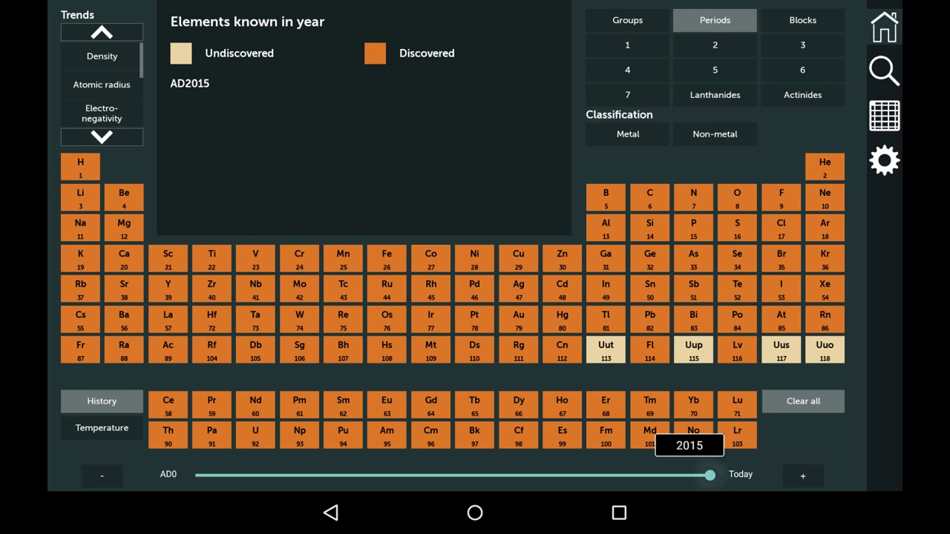
Scroll through Carbon's detail page, visit Phosphorus's page, then go Home to the table
{"action": "left_click", "coordinate": [650, 197]}
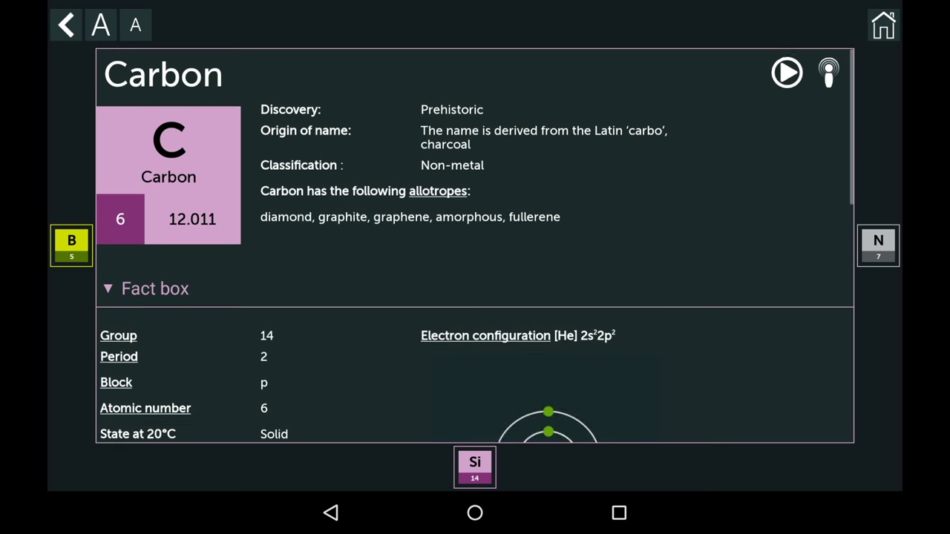
{"action": "scroll", "scroll_direction": "down", "scroll_amount": 3}
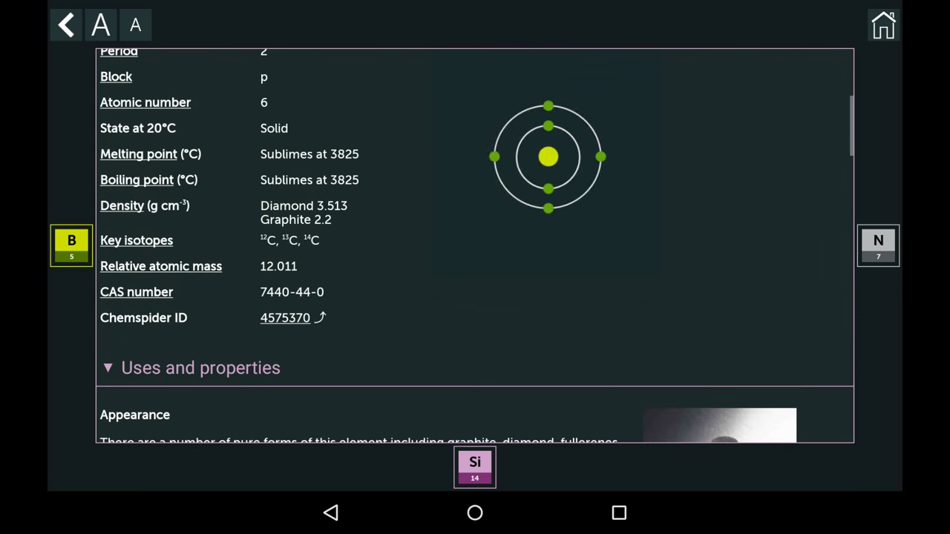
{"action": "scroll", "scroll_direction": "down", "scroll_amount": 3}
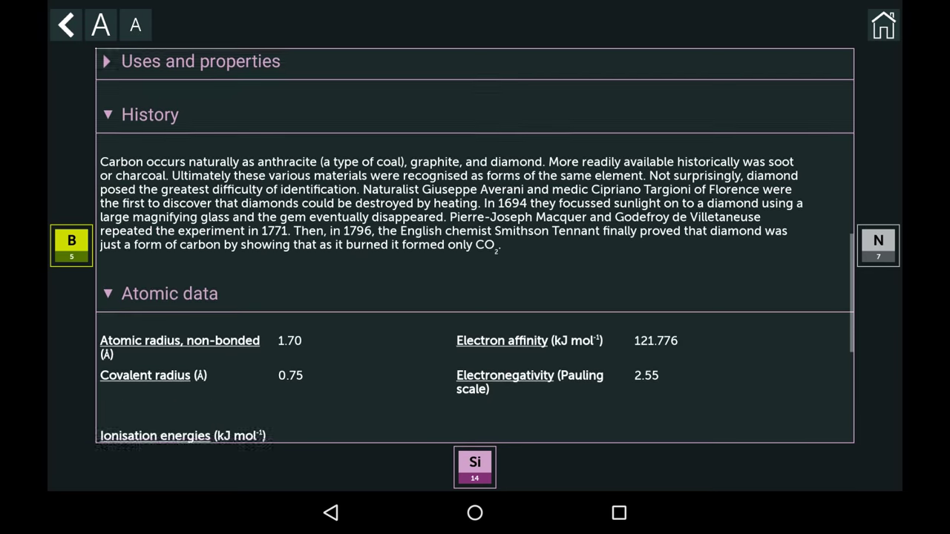
{"action": "scroll", "scroll_direction": "down", "scroll_amount": 3}
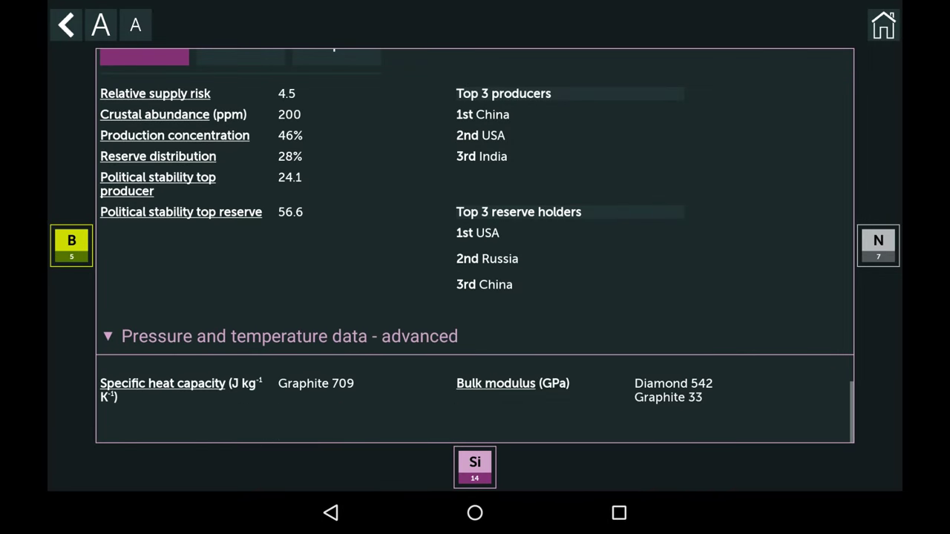
{"action": "left_click", "coordinate": [68, 25]}
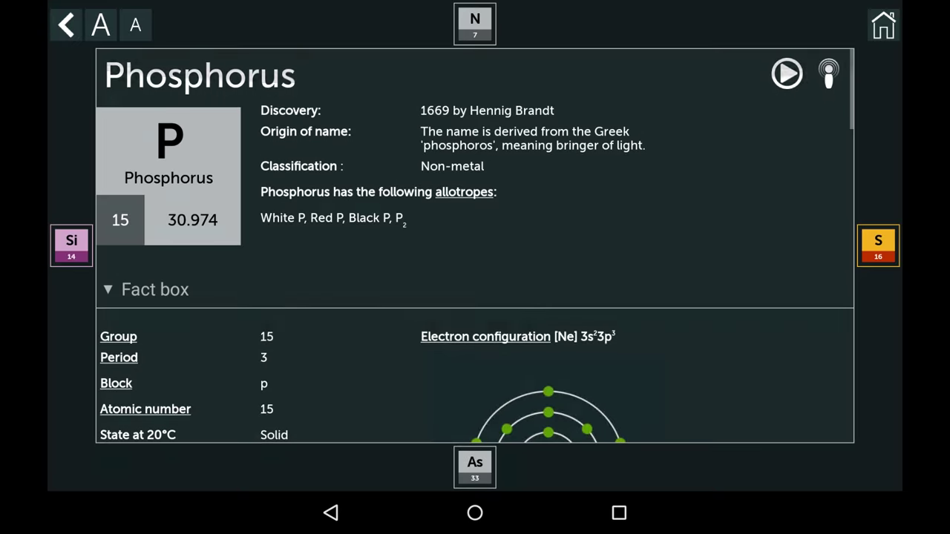
{"action": "left_click", "coordinate": [786, 72]}
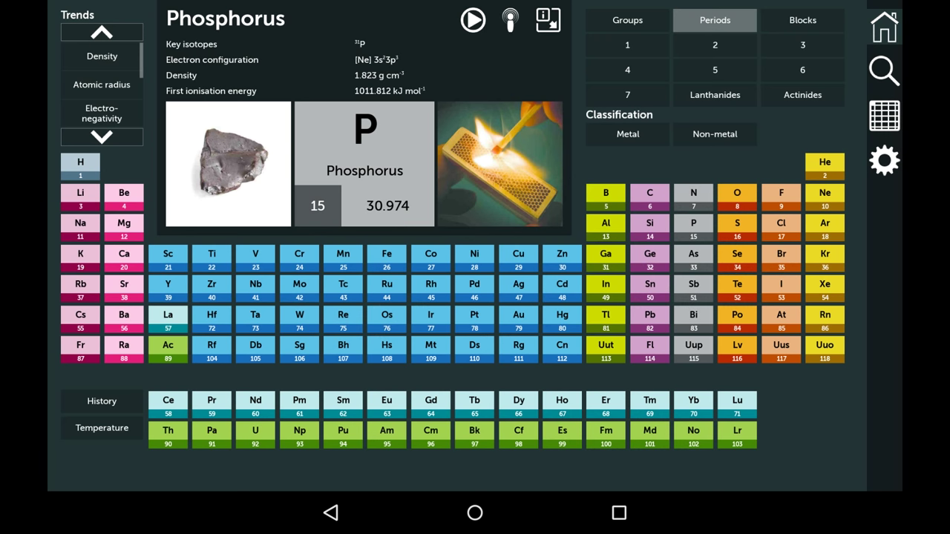
In Settings, change the Data preferences level from Intermediate to Introductory
{"action": "left_click", "coordinate": [885, 160]}
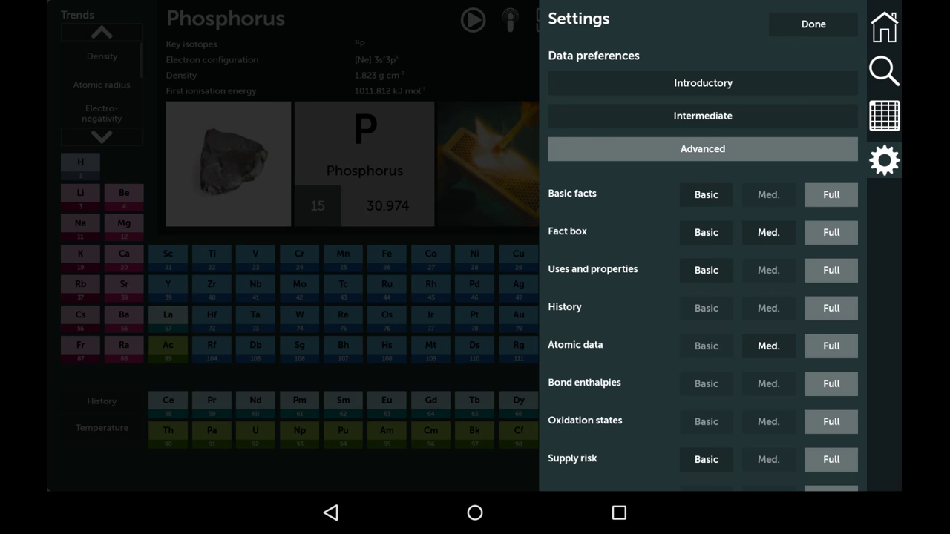
{"action": "left_click", "coordinate": [702, 116]}
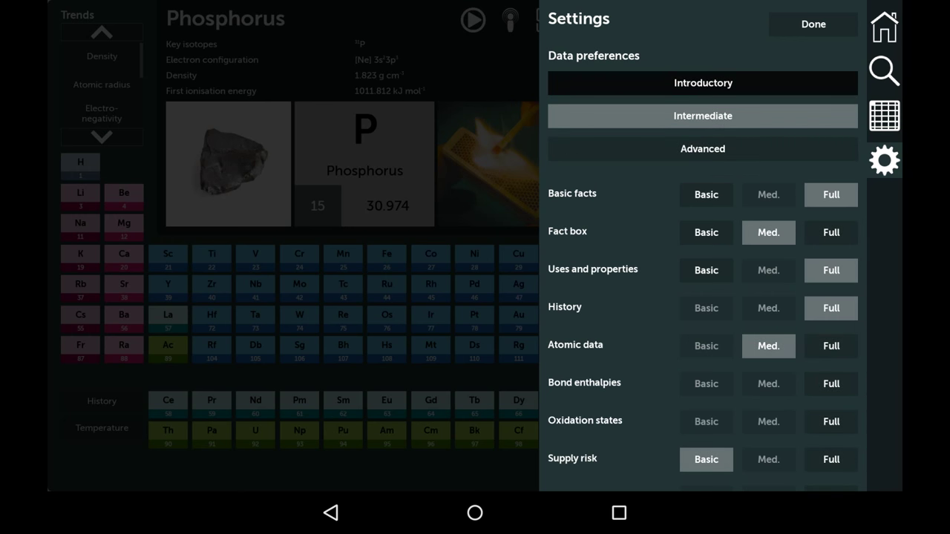
{"action": "left_click", "coordinate": [703, 83]}
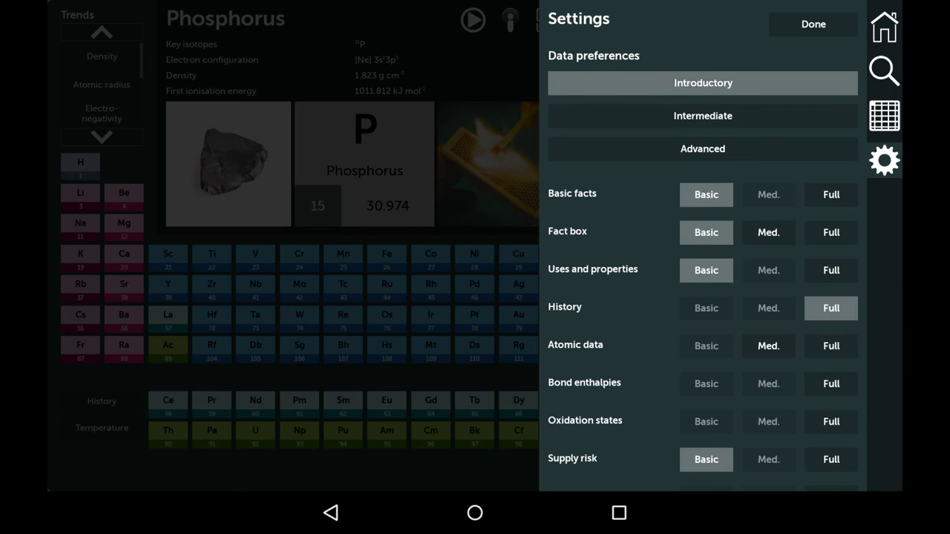